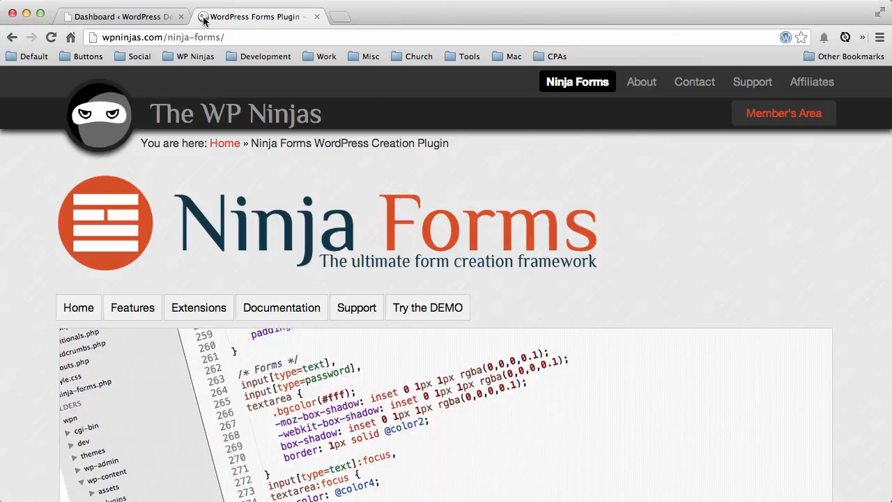
# - From the WordPress dashboard, open All Forms and export the Contact Form
pyautogui.click(122, 16)
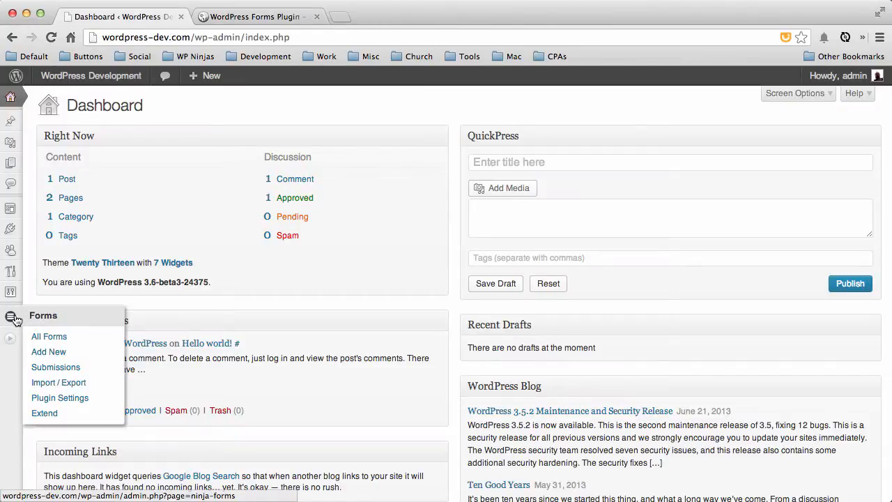
pyautogui.click(49, 336)
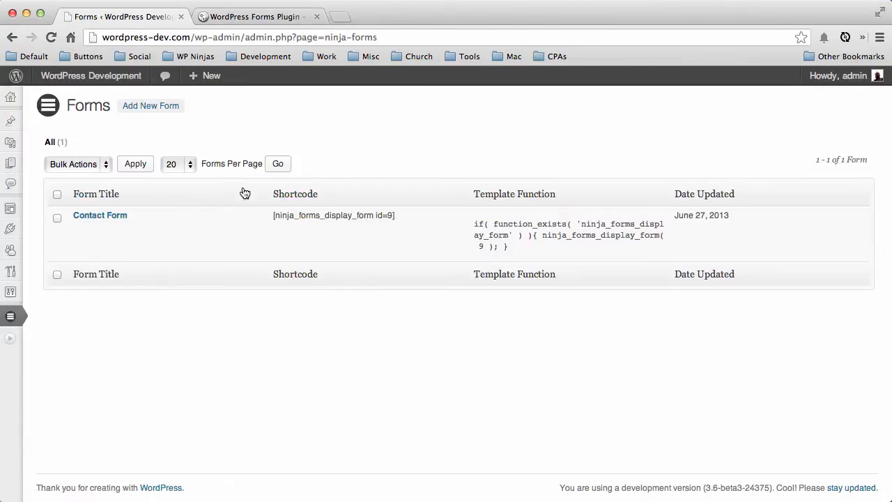
pyautogui.moveTo(257, 247)
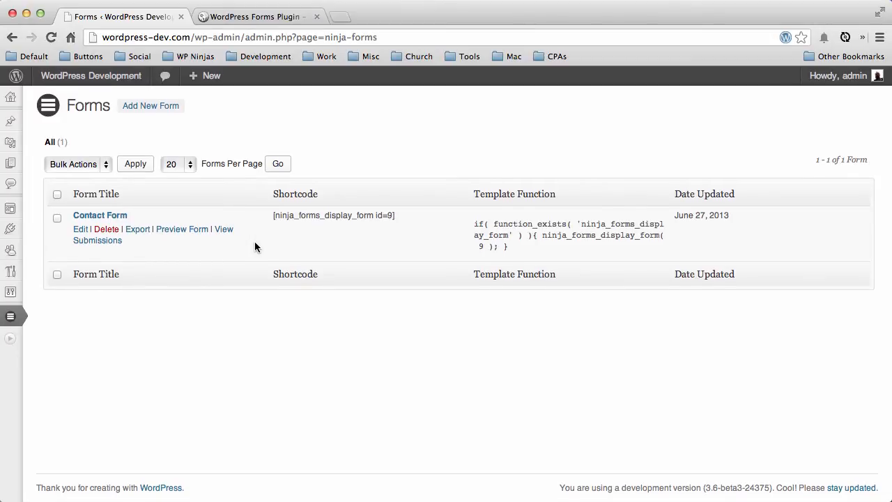
pyautogui.moveTo(137, 229)
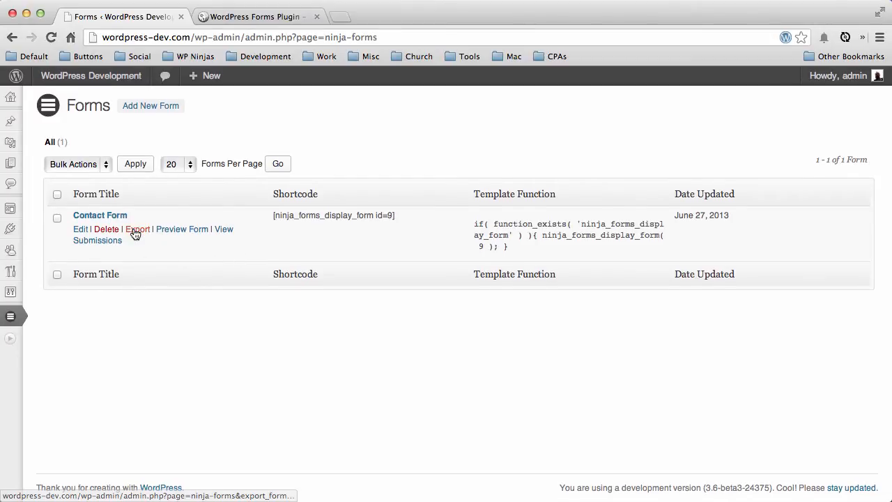
pyautogui.click(137, 228)
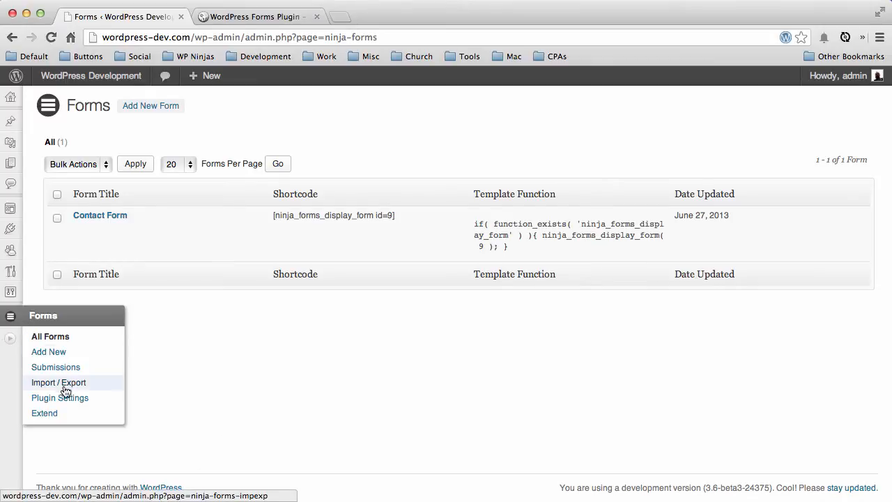
pyautogui.moveTo(66, 394)
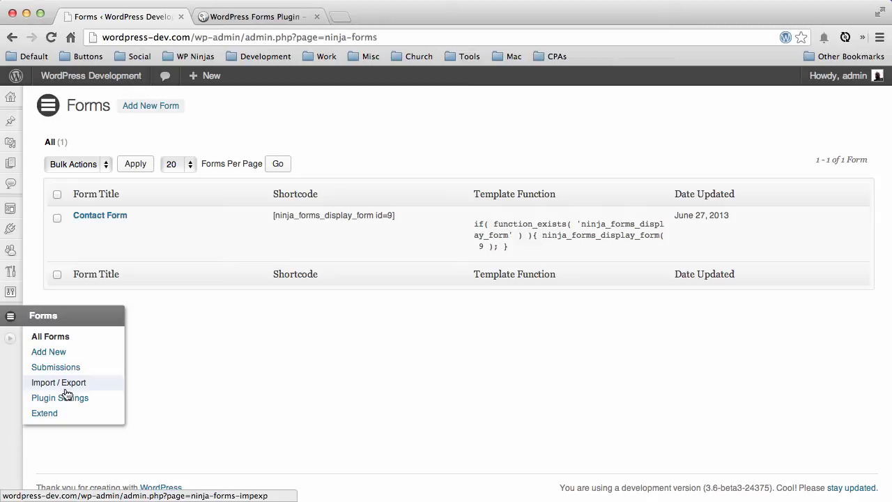
# - Go to Forms > Import / Export and begin choosing a file under Import a form
pyautogui.click(59, 382)
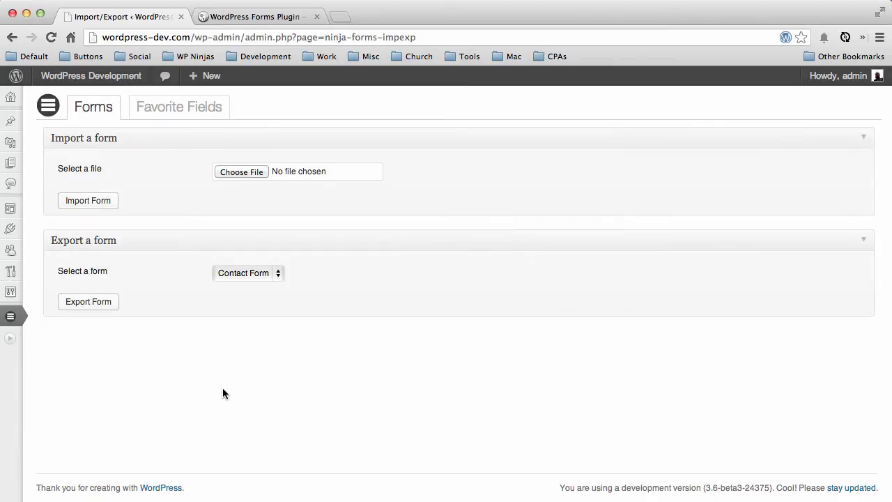
pyautogui.moveTo(126, 225)
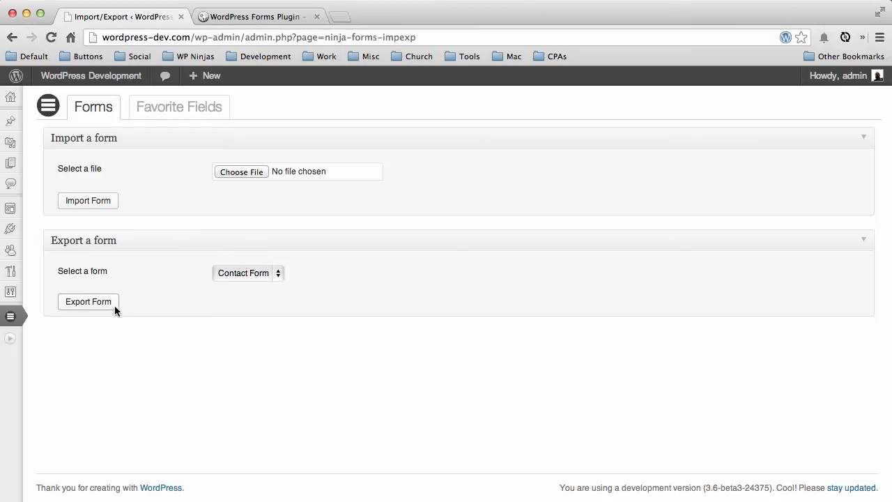
pyautogui.moveTo(121, 311)
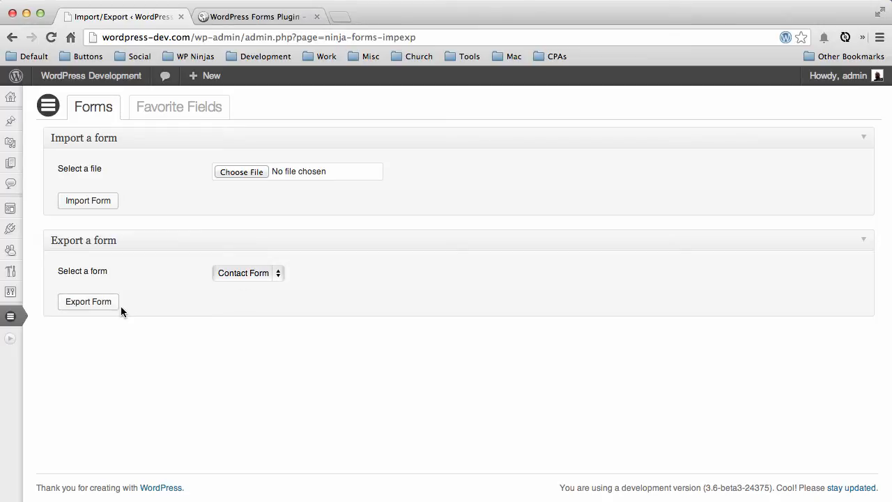
pyautogui.moveTo(188, 183)
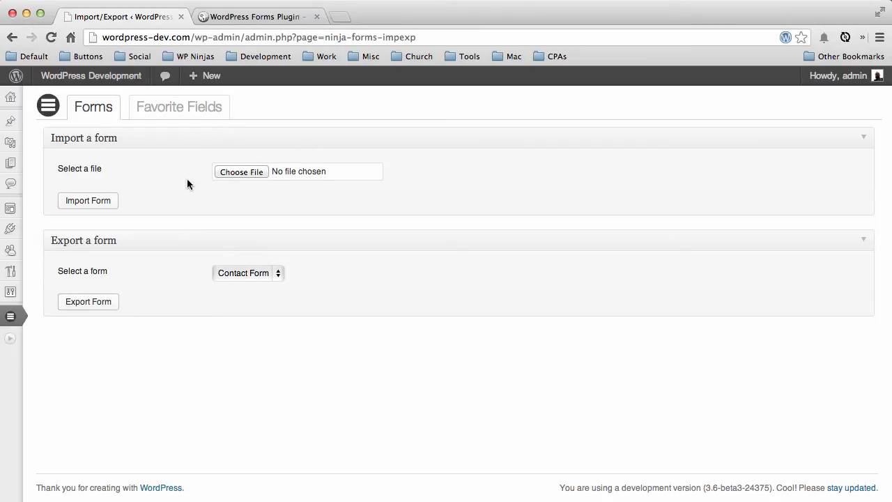
pyautogui.moveTo(212, 189)
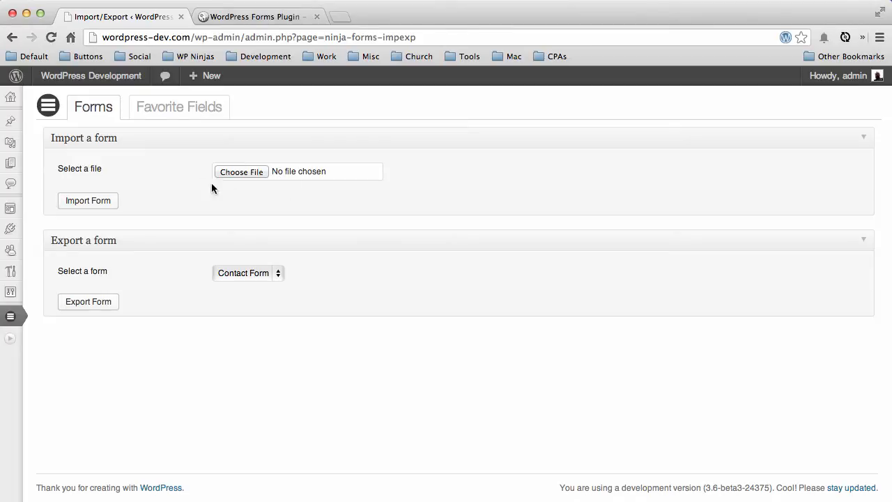
pyautogui.click(241, 172)
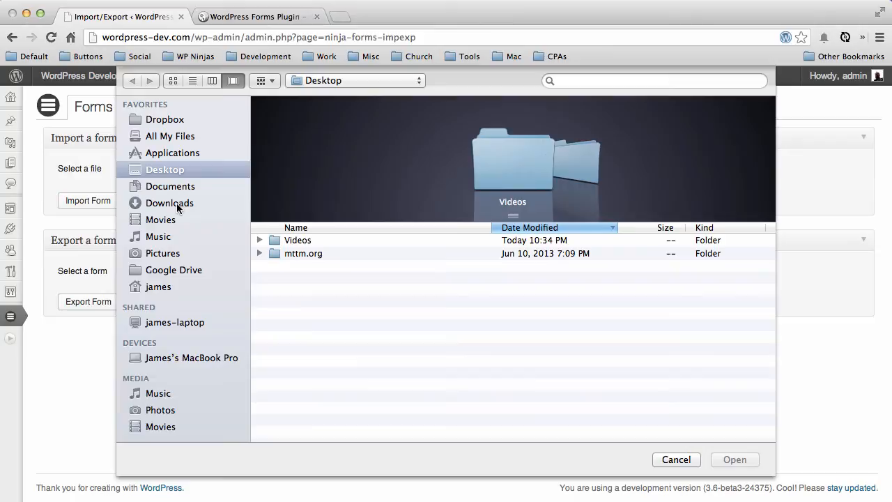
# - Import Complete Form Style Test-06_27_2013.nff from the Dropbox folder
pyautogui.click(165, 119)
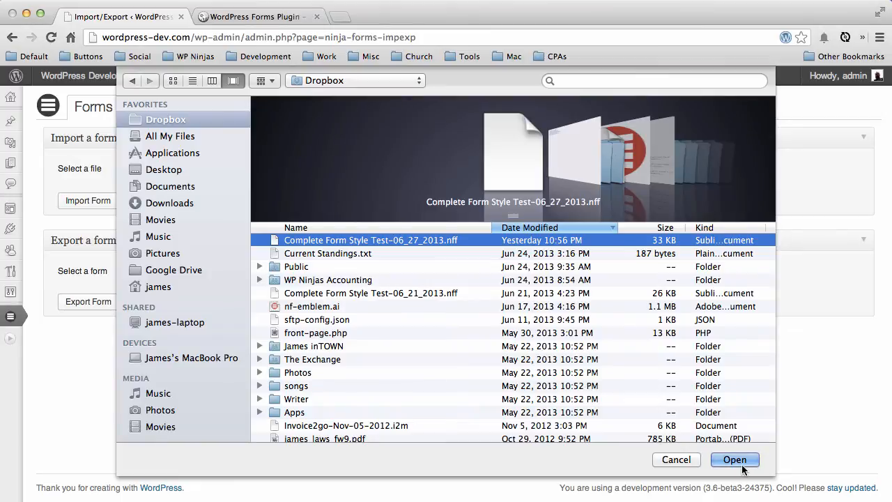
pyautogui.click(734, 459)
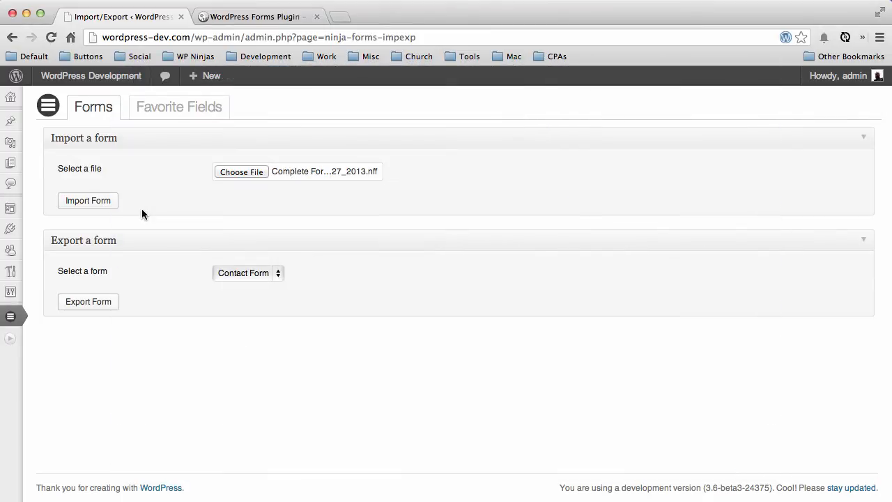
pyautogui.click(88, 200)
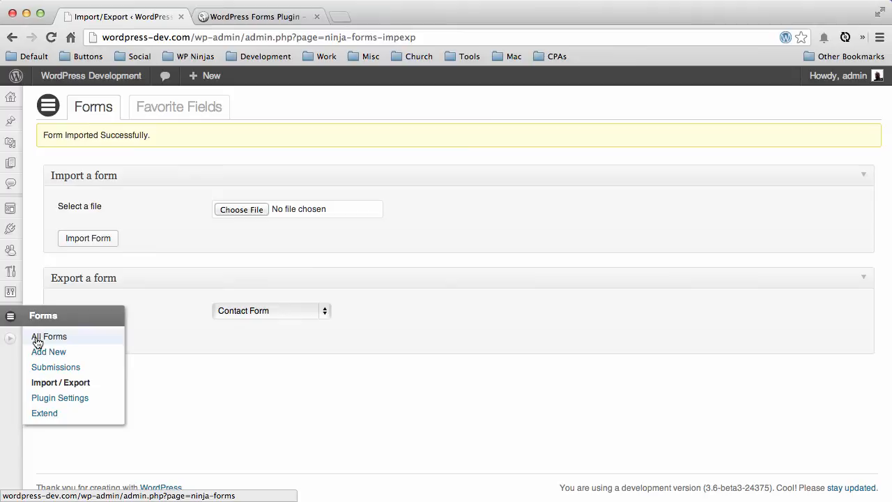
# - Edit Complete Form Style Test from All Forms and go to its Field Settings
pyautogui.click(49, 336)
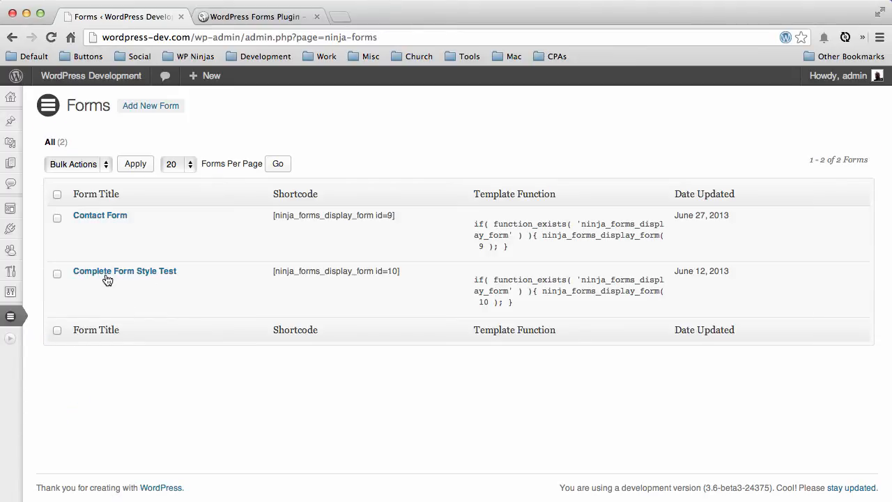
pyautogui.moveTo(99, 392)
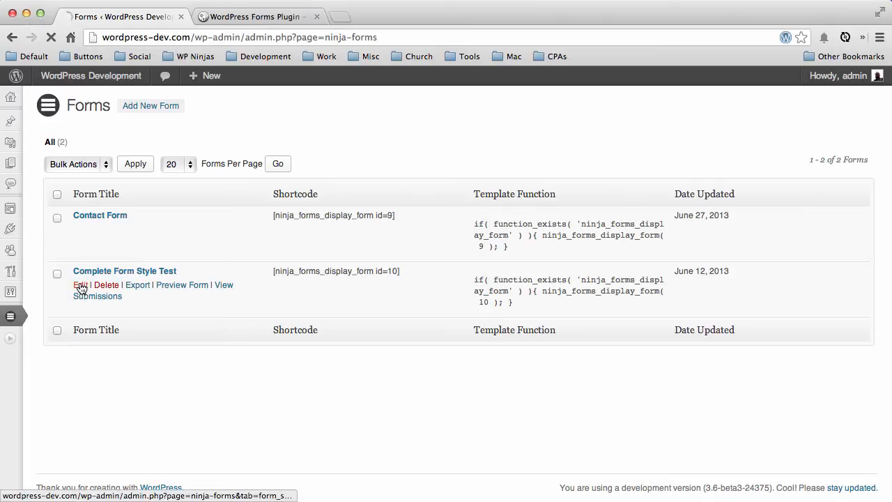
pyautogui.click(80, 285)
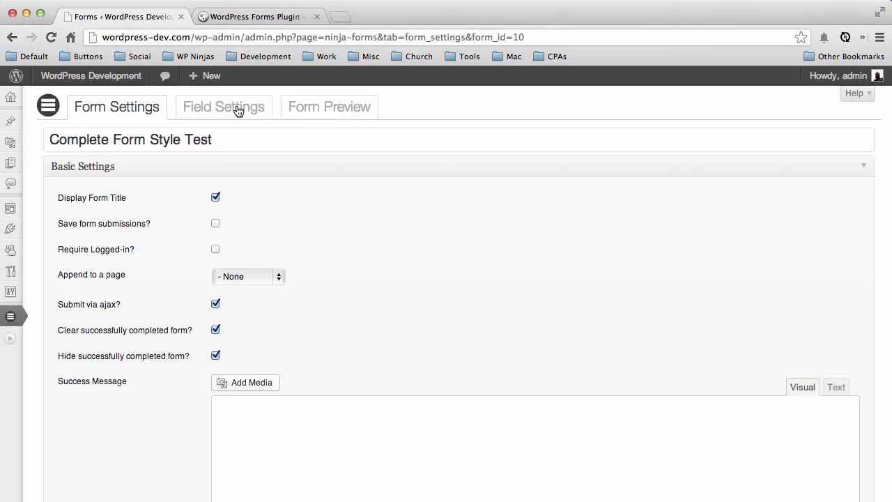
pyautogui.click(224, 107)
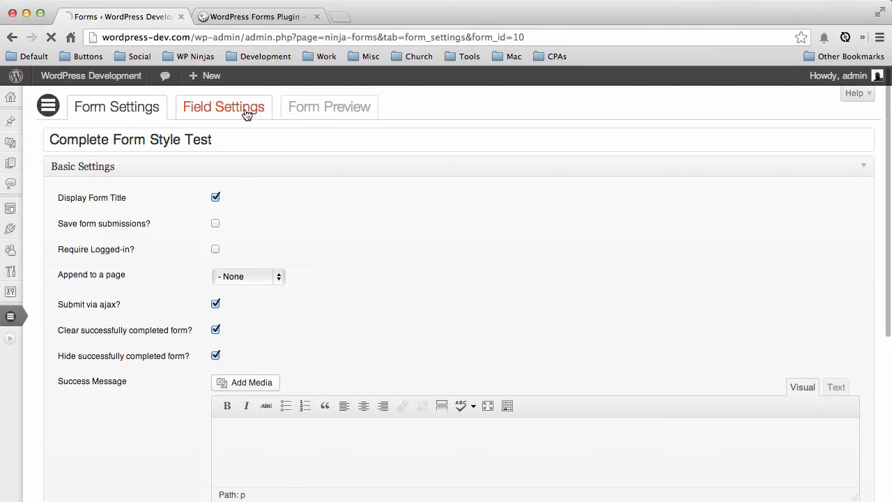
# - Scroll through the imported form's fields, then show Import / Export's Favorite Fields tab
pyautogui.click(224, 107)
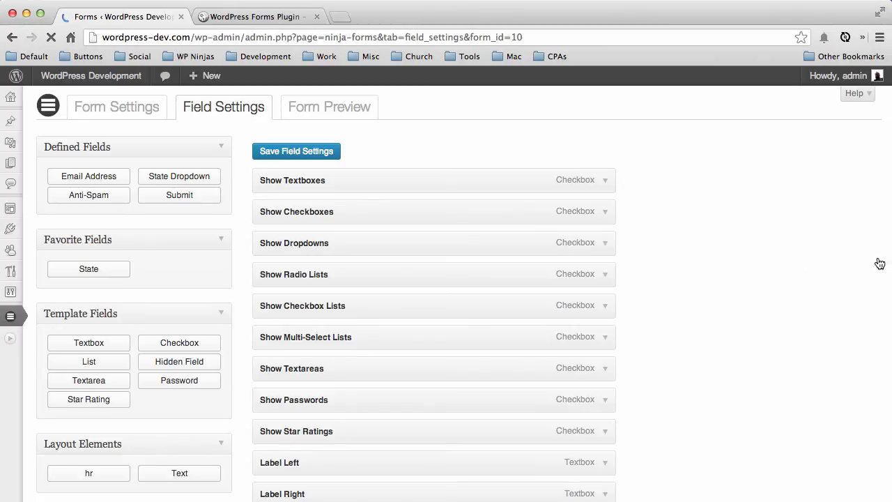
pyautogui.moveTo(718, 283)
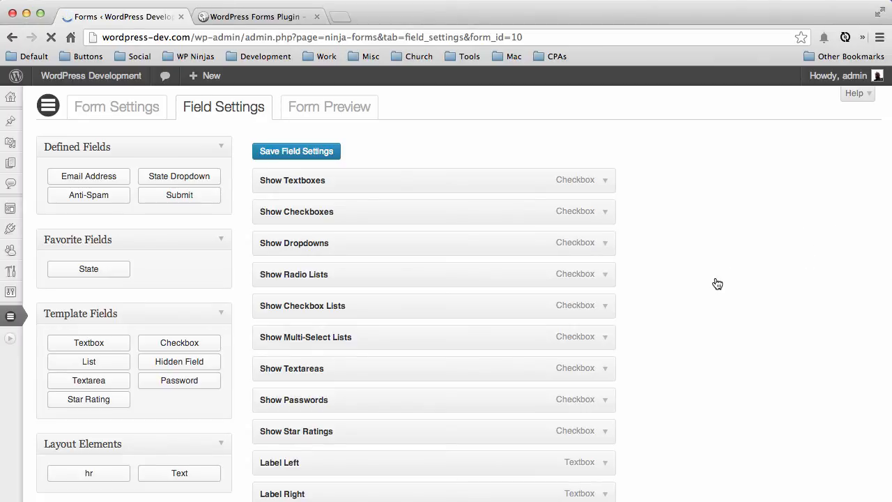
pyautogui.moveTo(744, 323)
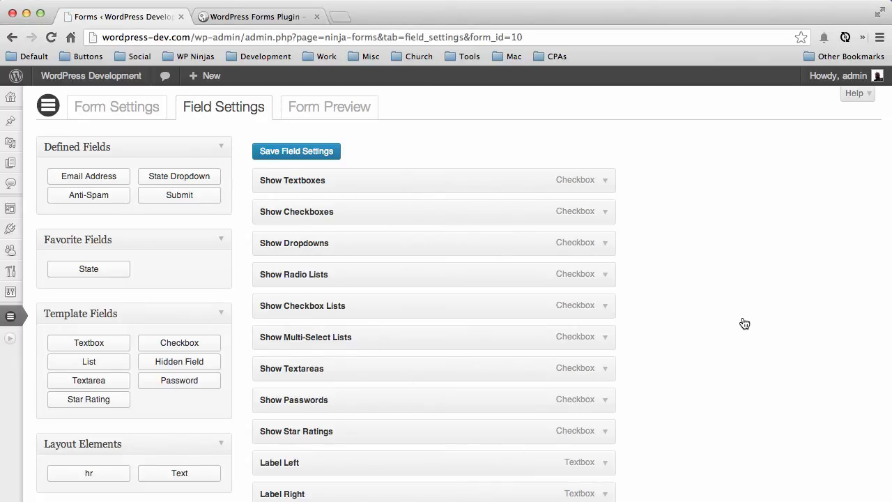
pyautogui.moveTo(730, 318)
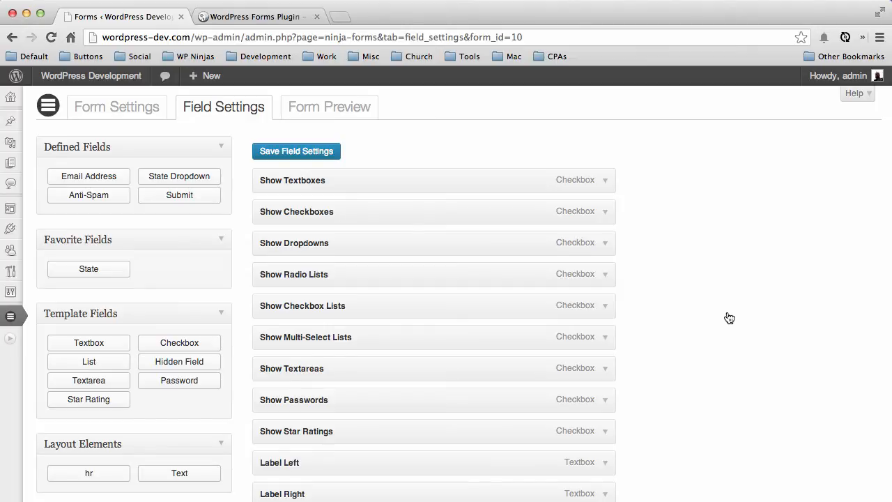
pyautogui.scroll(-3)
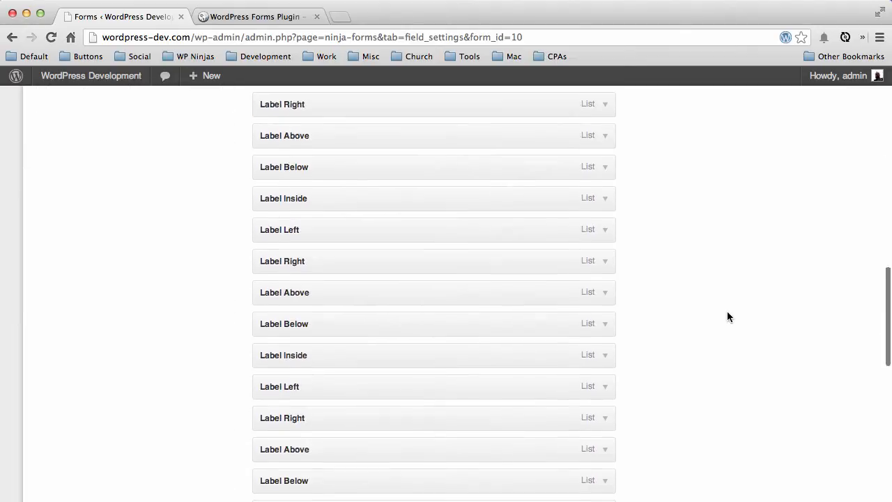
pyautogui.scroll(-3)
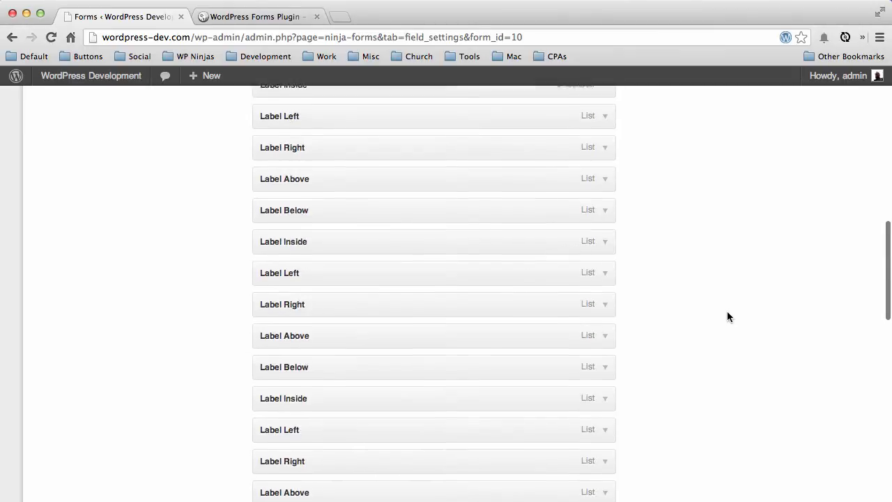
pyautogui.scroll(-3)
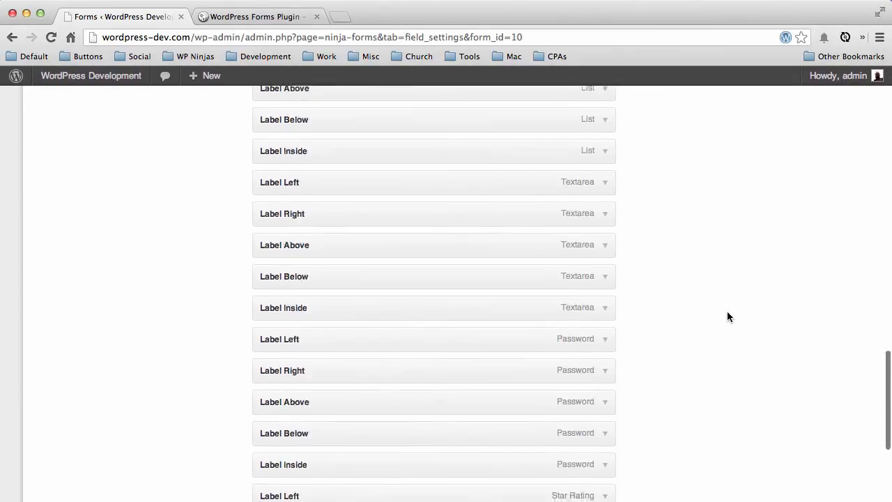
pyautogui.scroll(3)
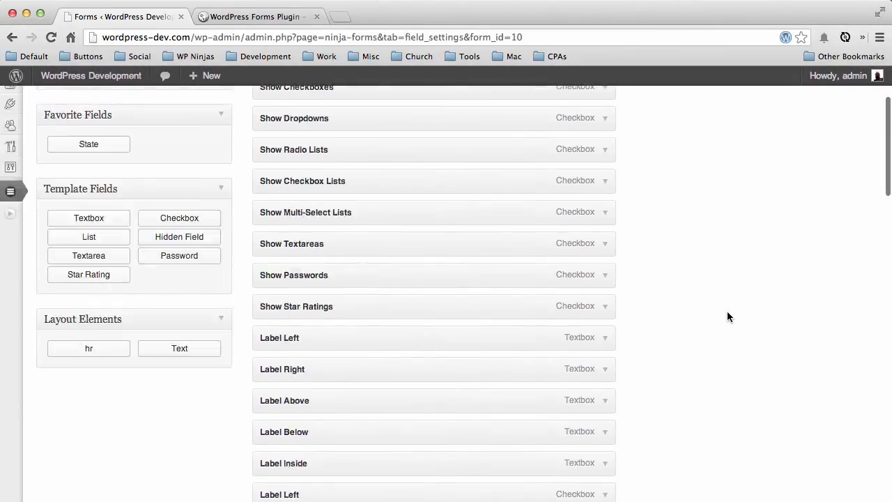
pyautogui.scroll(3)
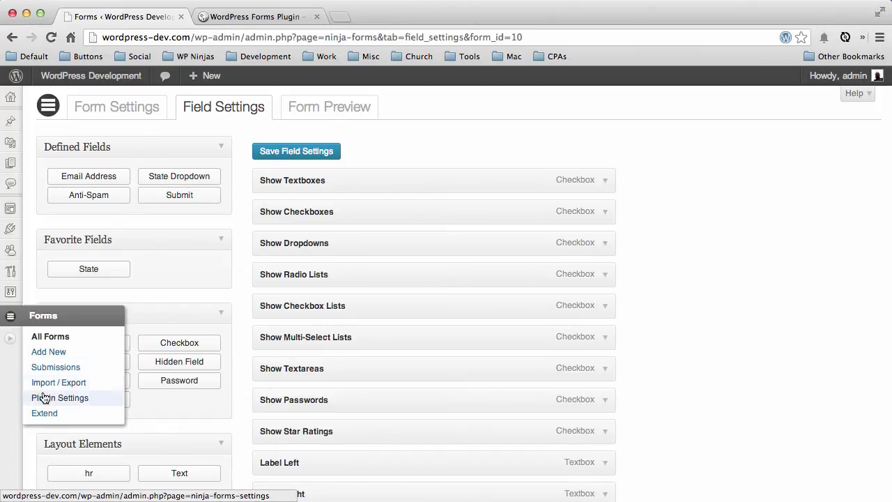
pyautogui.click(59, 382)
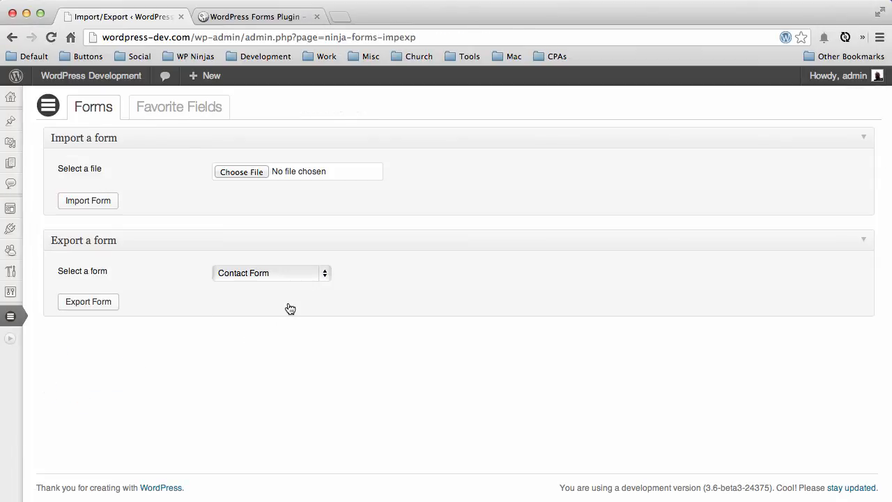
pyautogui.click(179, 107)
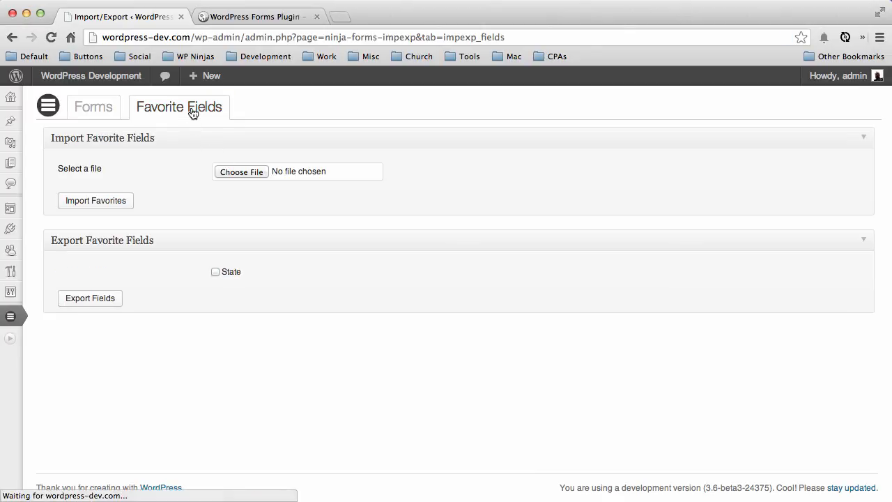